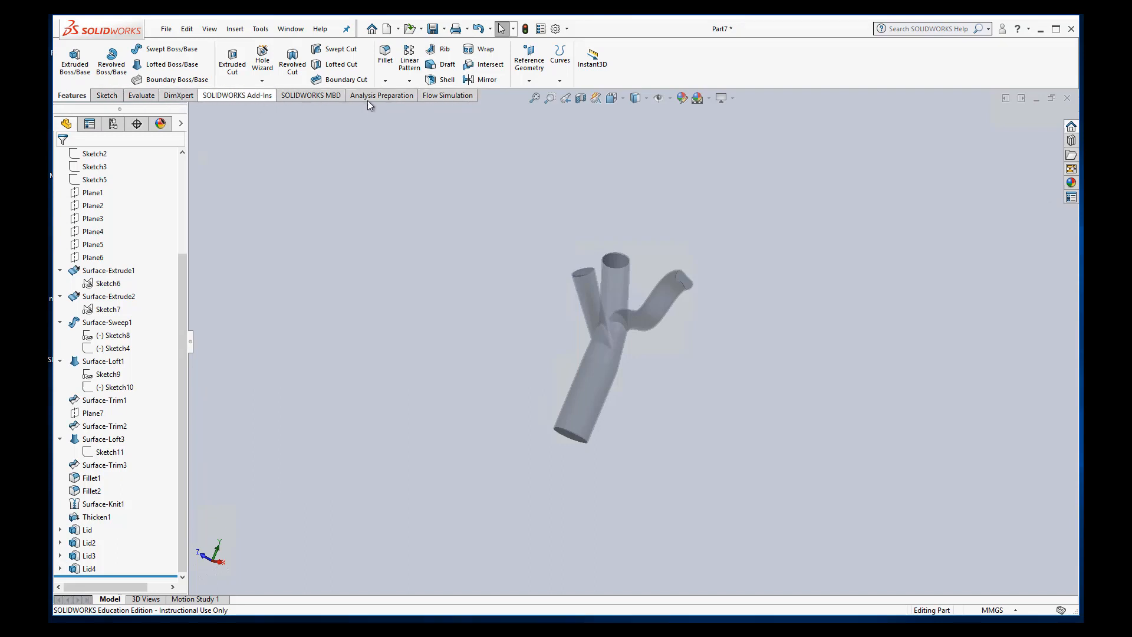
Switch to the Flow Simulation tab for the branched vessel part
left_click(447, 94)
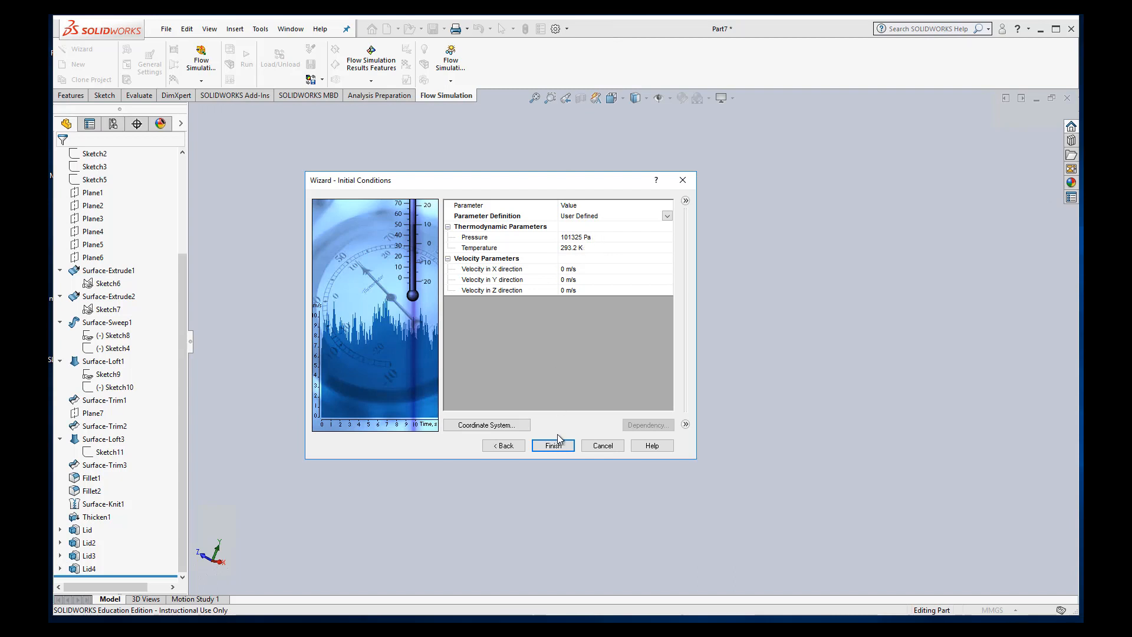
Finish the wizard, keeping 101325 Pa, 293.2 K and zero velocity
left_click(552, 444)
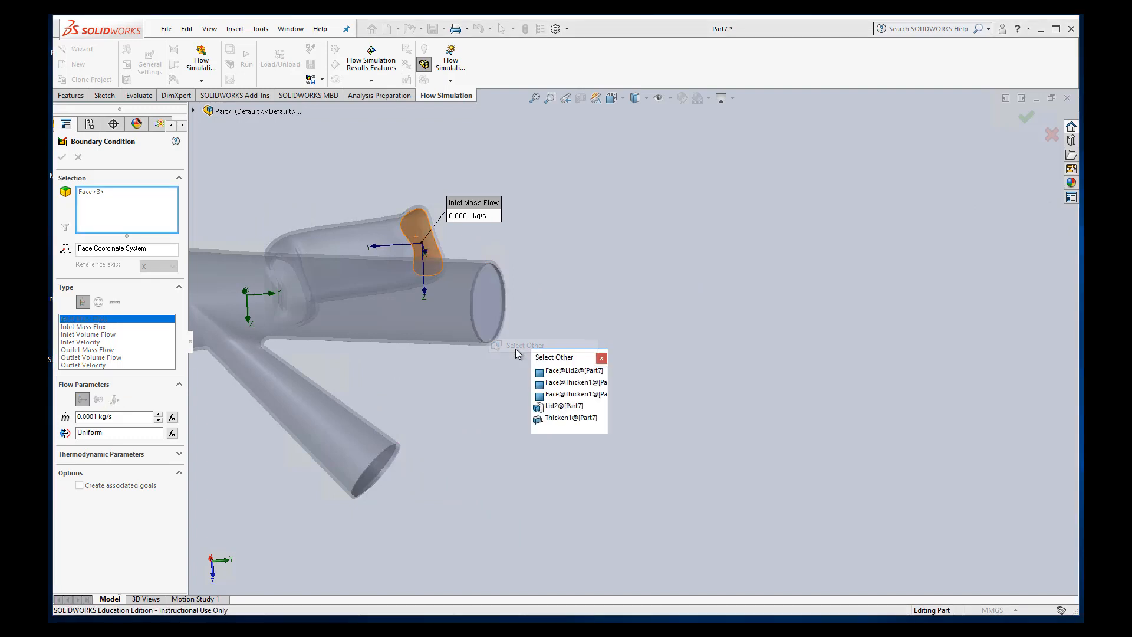
Pick the hidden inner lid face of the upper branch opening
left_click(246, 57)
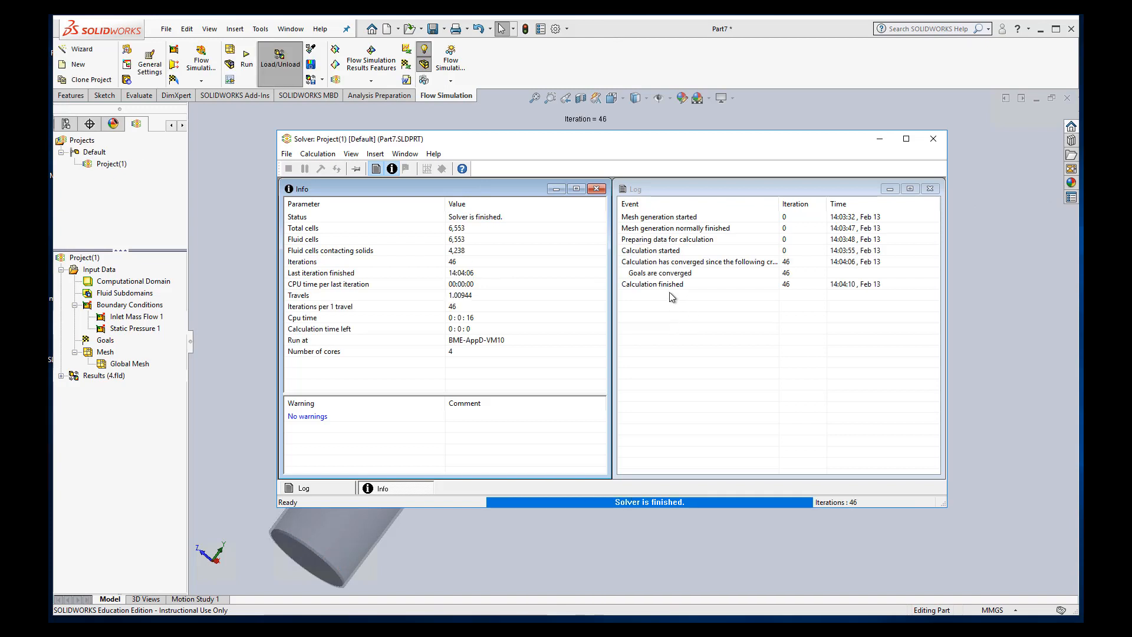
mouse_move(691, 287)
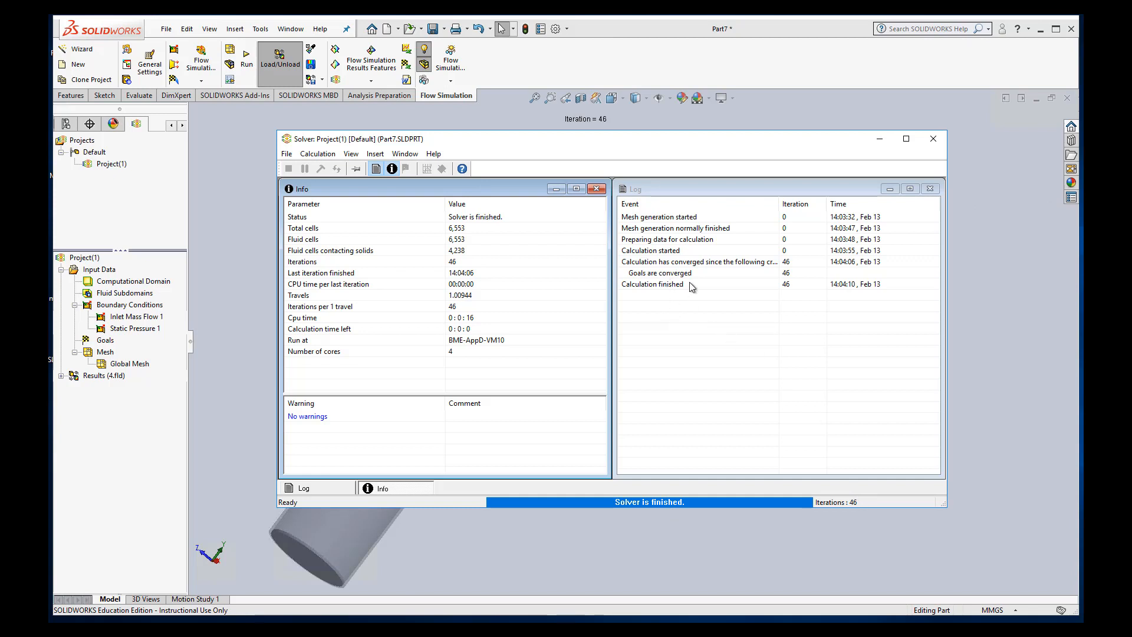
Close the solver window after it finishes 46 iterations with converged goals
left_click(933, 138)
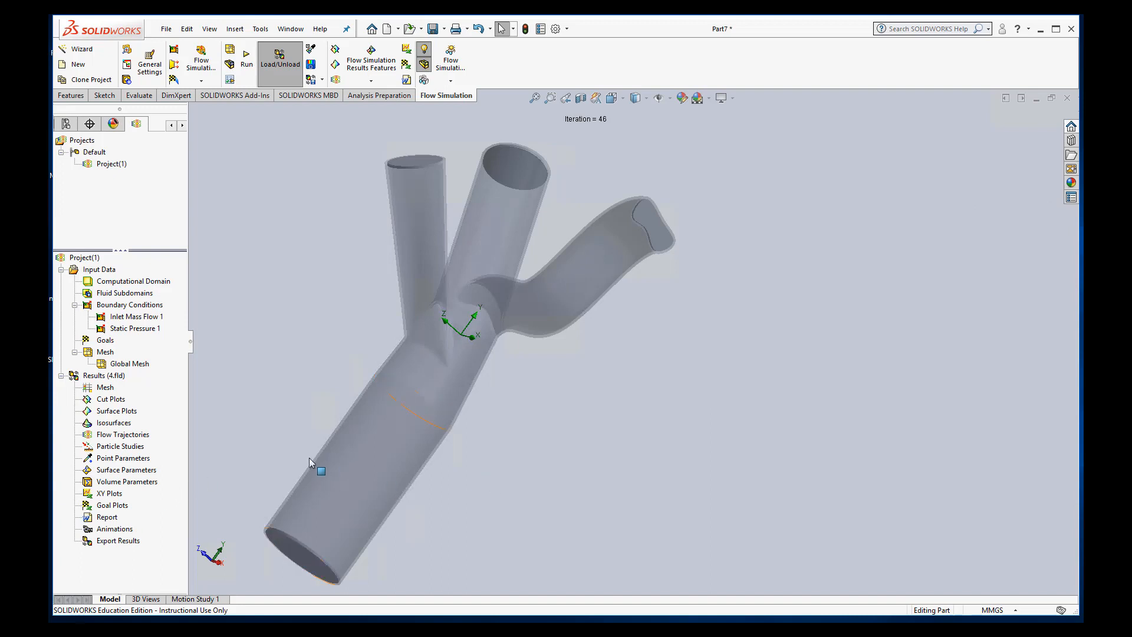